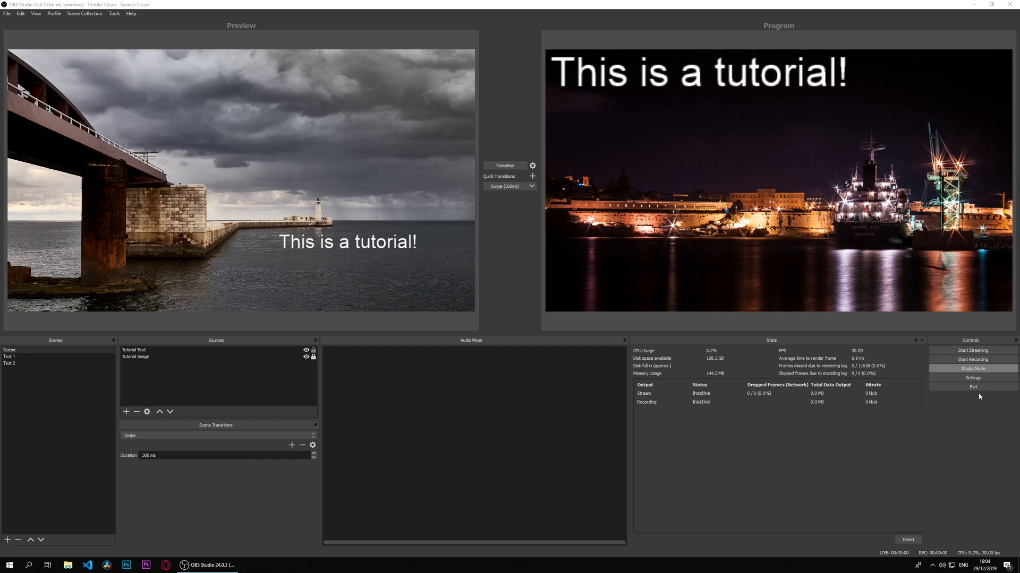
In Settings > Audio, set the Desktop Audio device to Default
{"action": "left_click", "coordinate": [972, 378]}
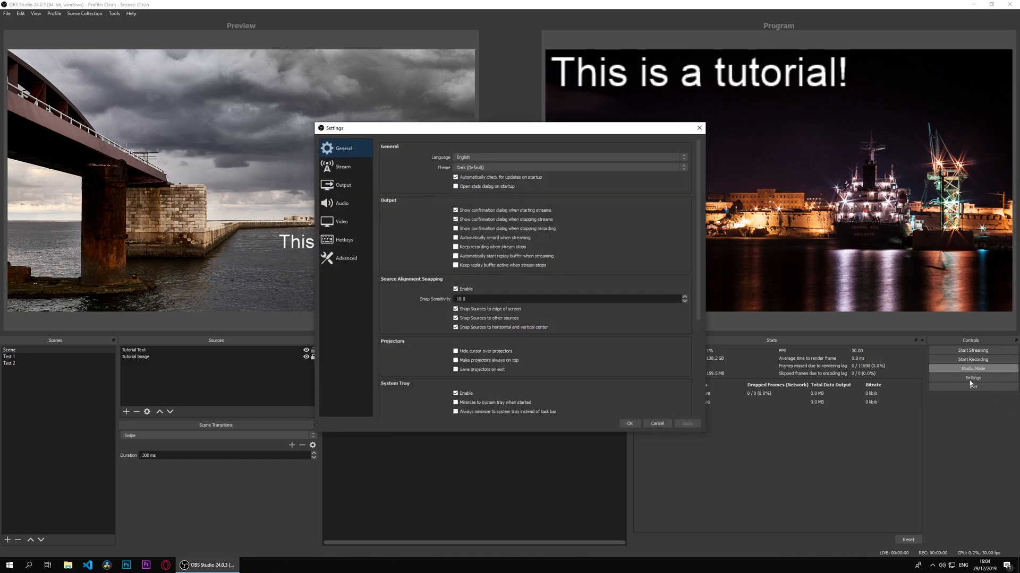
{"action": "left_click", "coordinate": [341, 203]}
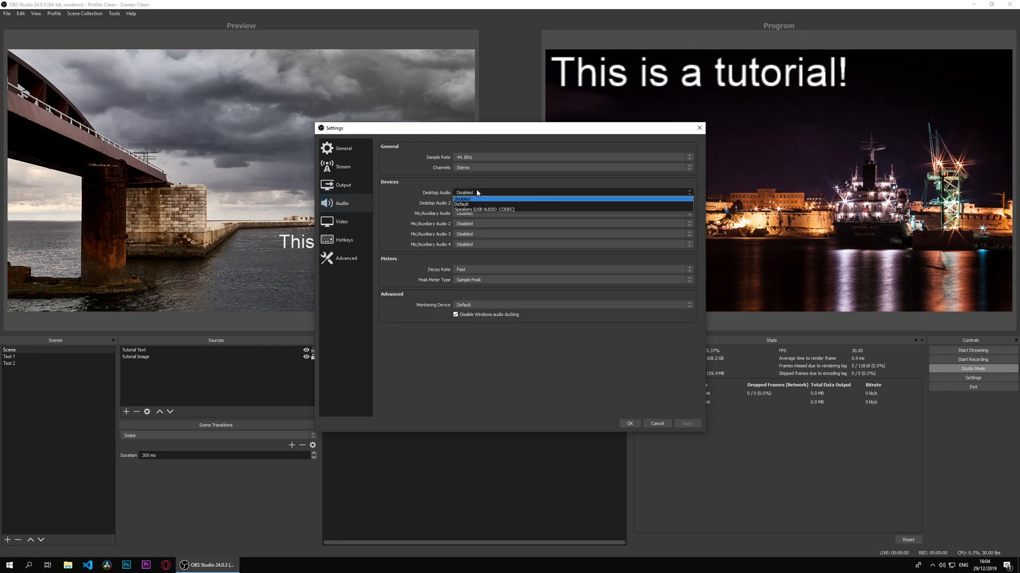
{"action": "left_click", "coordinate": [486, 209]}
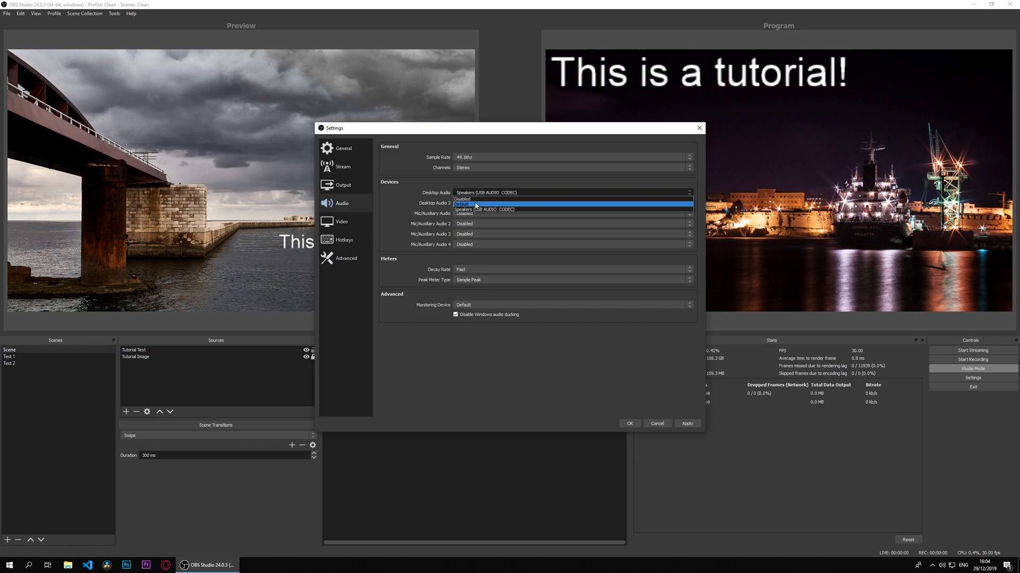
{"action": "left_click", "coordinate": [463, 203]}
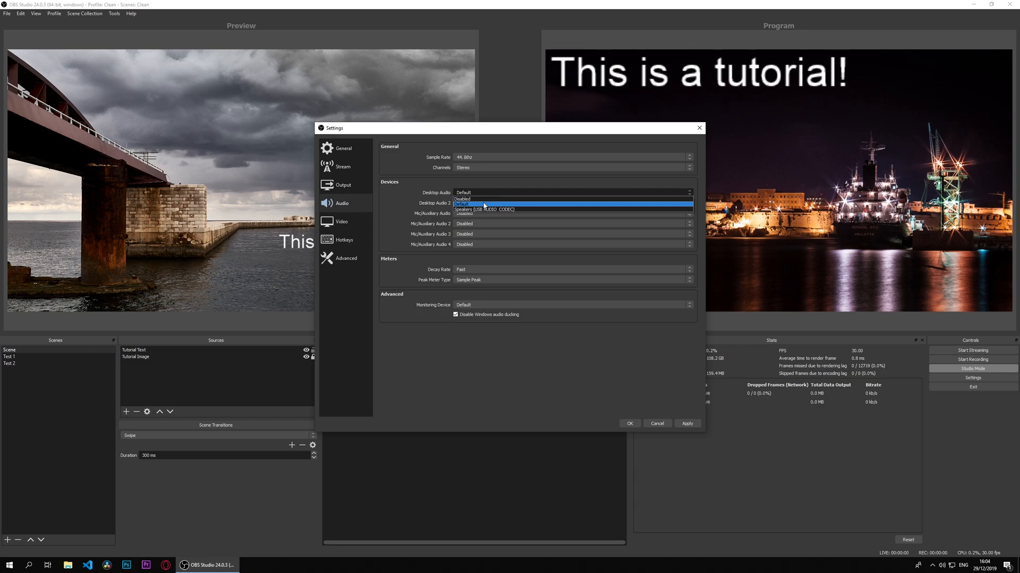
Keep Desktop Audio on Default, set Mic/Auxiliary to Line (USB AUDIO CODEC), and confirm with OK
{"action": "left_click", "coordinate": [464, 203]}
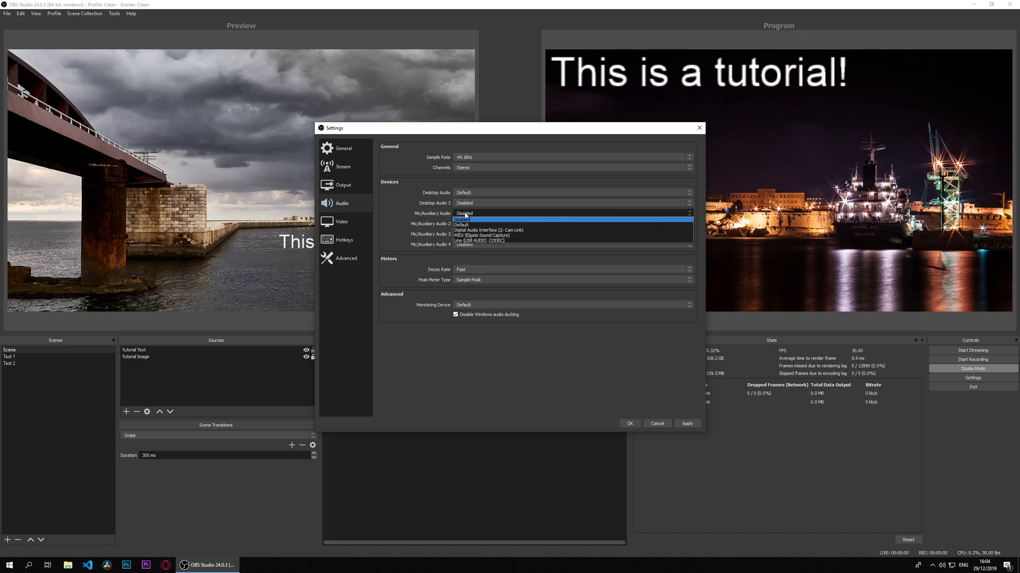
{"action": "mouse_move", "coordinate": [478, 241]}
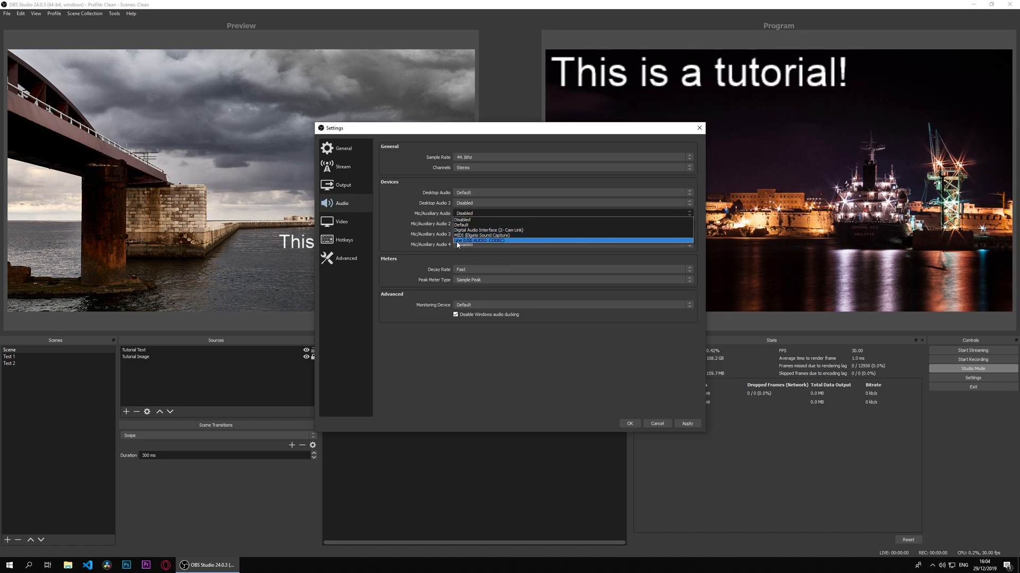
{"action": "left_click", "coordinate": [479, 240]}
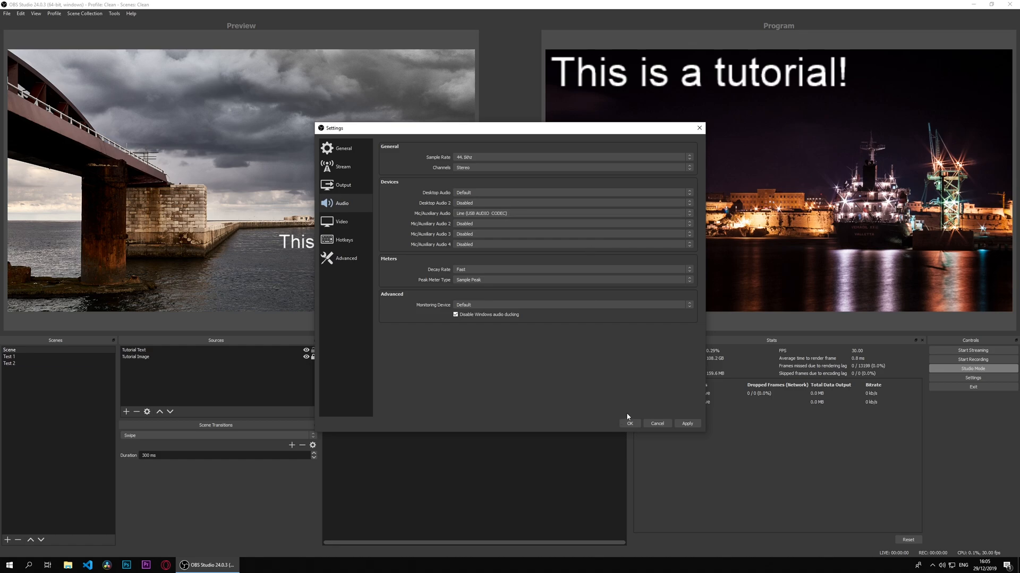
{"action": "left_click", "coordinate": [627, 424]}
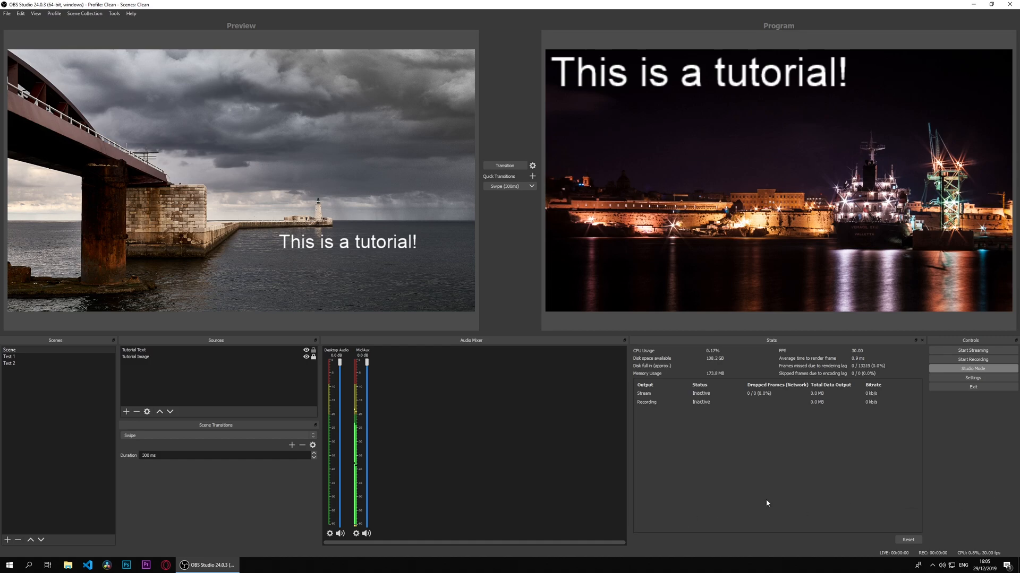
{"action": "mouse_move", "coordinate": [465, 485]}
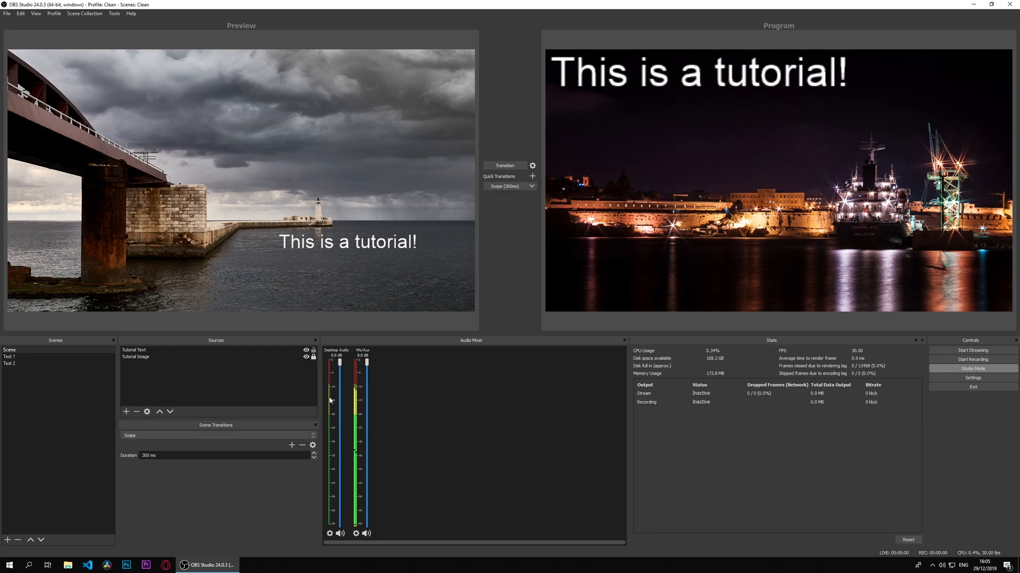
{"action": "mouse_move", "coordinate": [334, 424]}
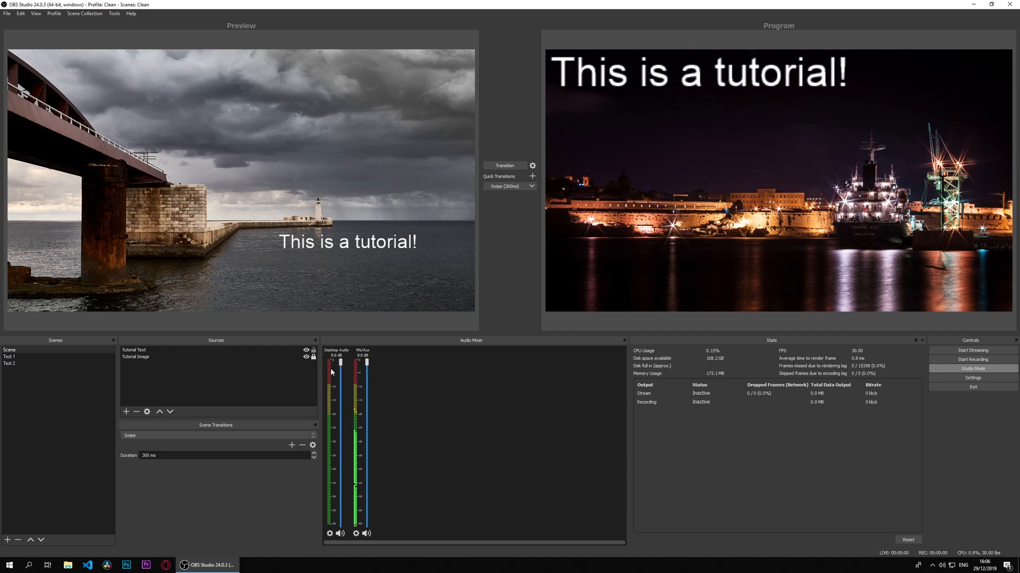
{"action": "mouse_move", "coordinate": [344, 417]}
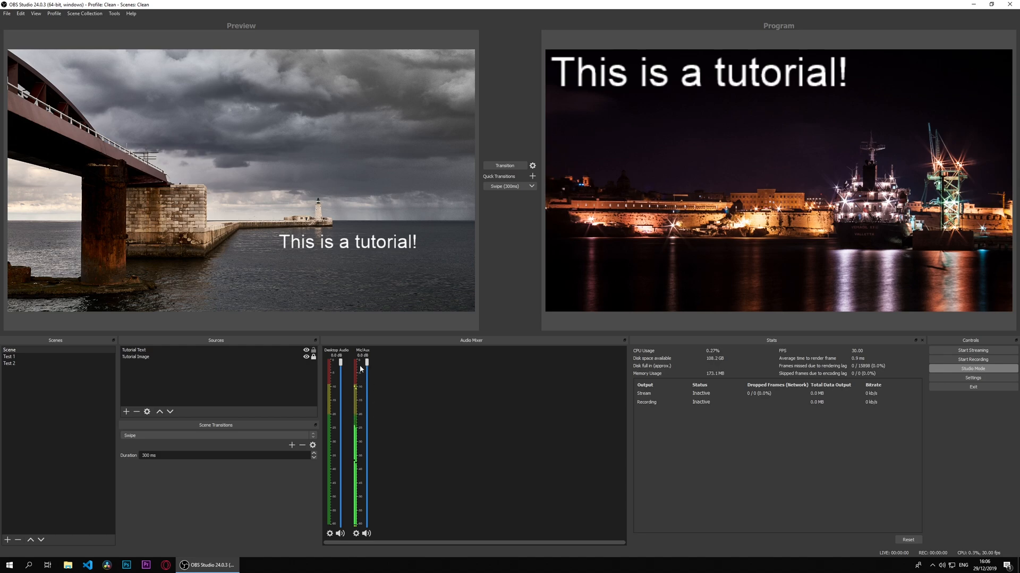
{"action": "mouse_move", "coordinate": [357, 386]}
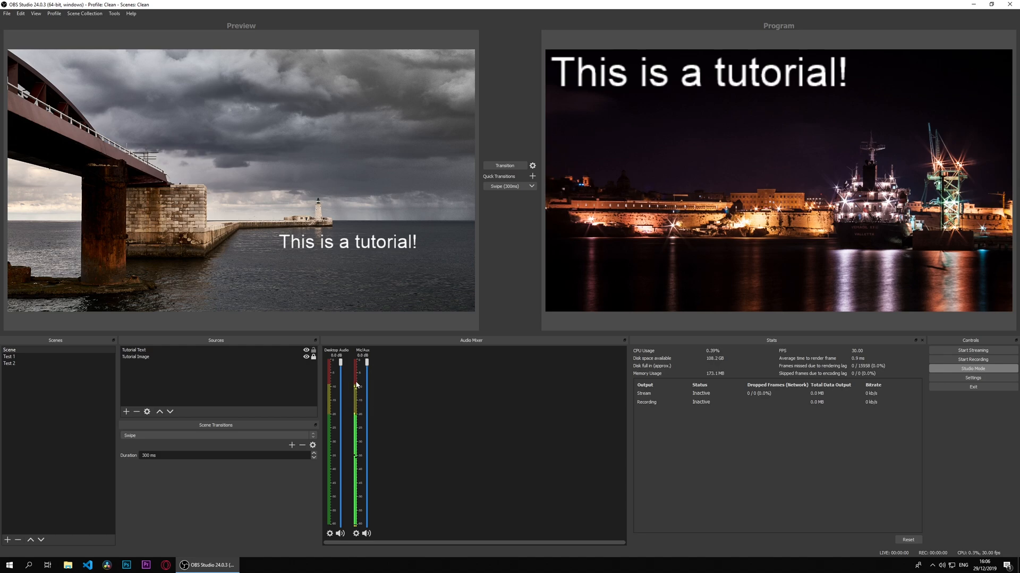
{"action": "mouse_move", "coordinate": [349, 433]}
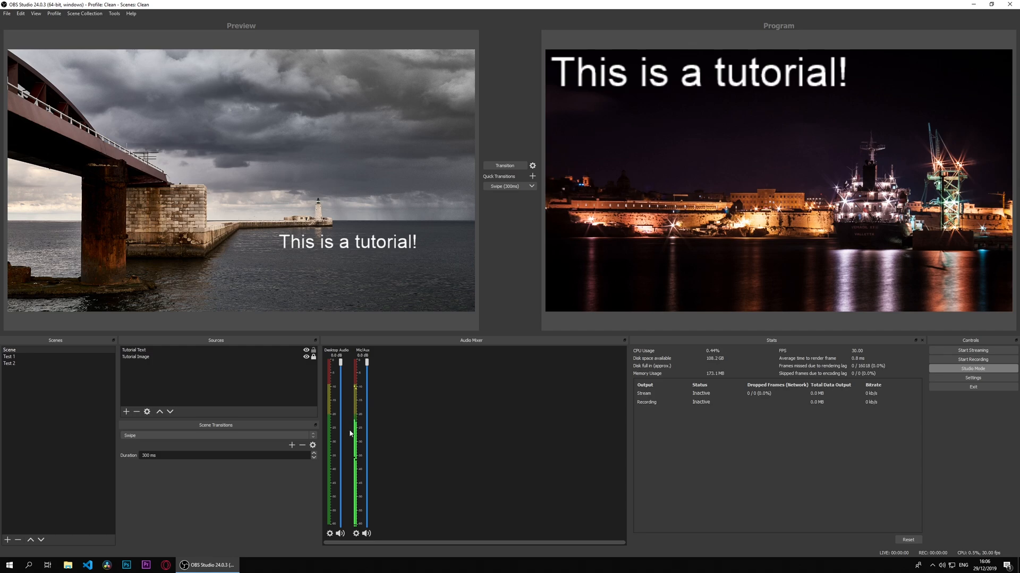
{"action": "mouse_move", "coordinate": [746, 446]}
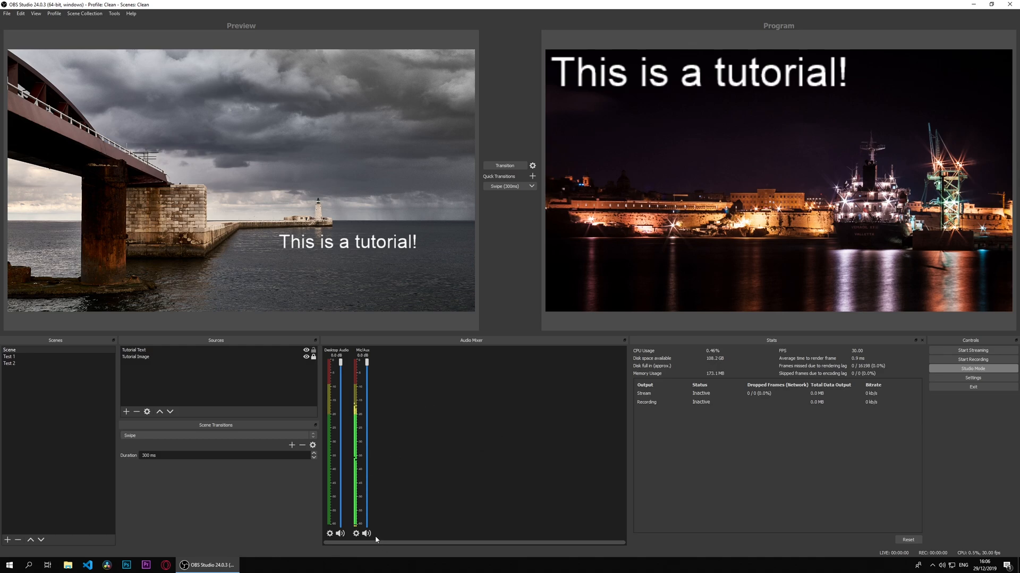
{"action": "right_click", "coordinate": [367, 533]}
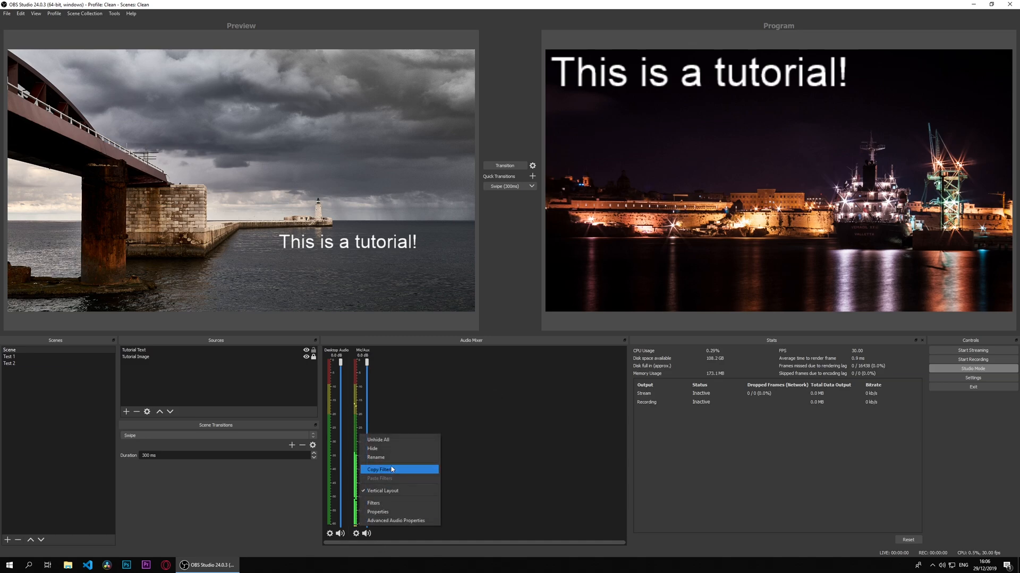
{"action": "mouse_move", "coordinate": [395, 520]}
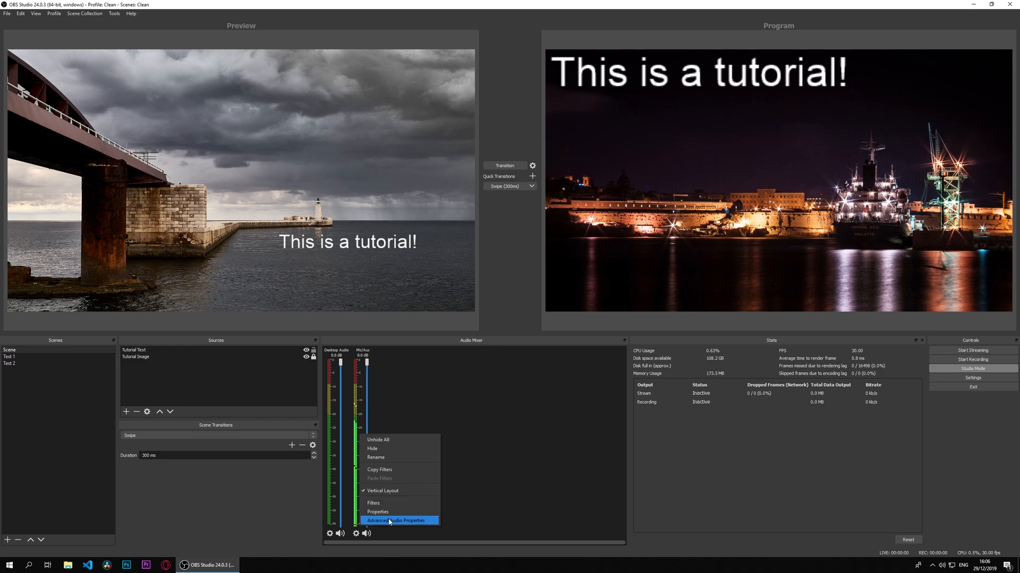
{"action": "mouse_move", "coordinate": [373, 503]}
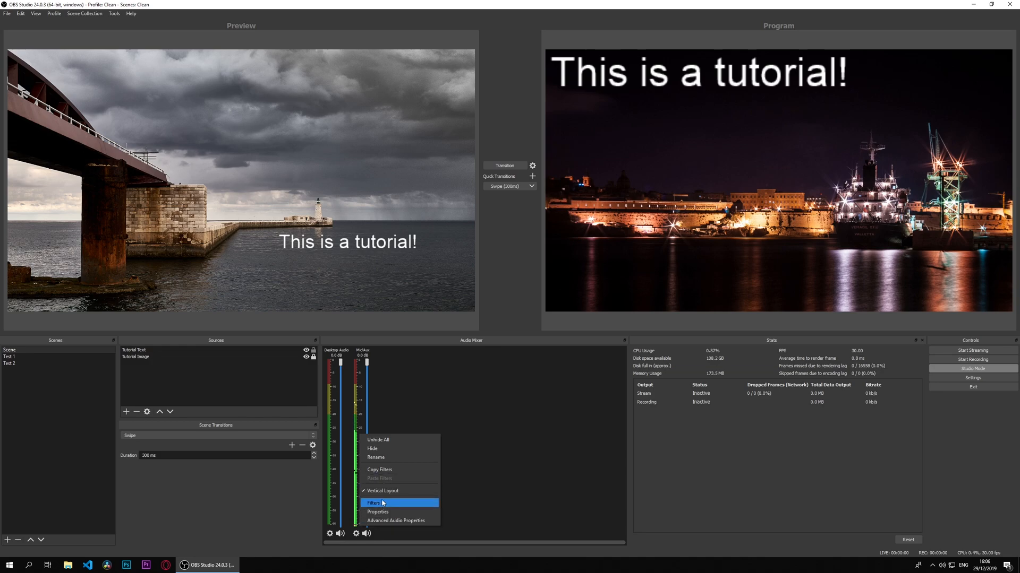
{"action": "mouse_move", "coordinate": [390, 490]}
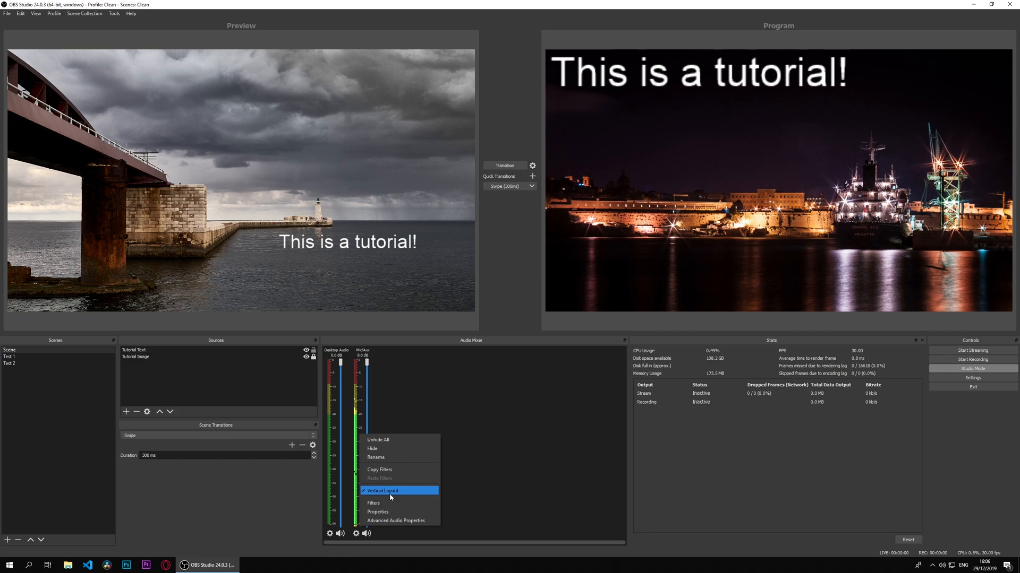
{"action": "left_click", "coordinate": [381, 490]}
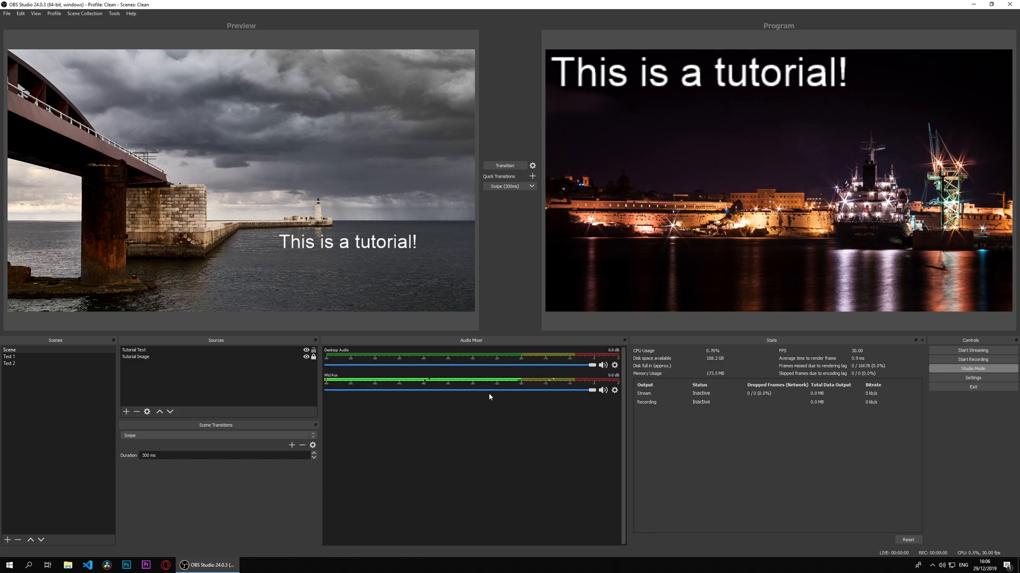
{"action": "mouse_move", "coordinate": [452, 453]}
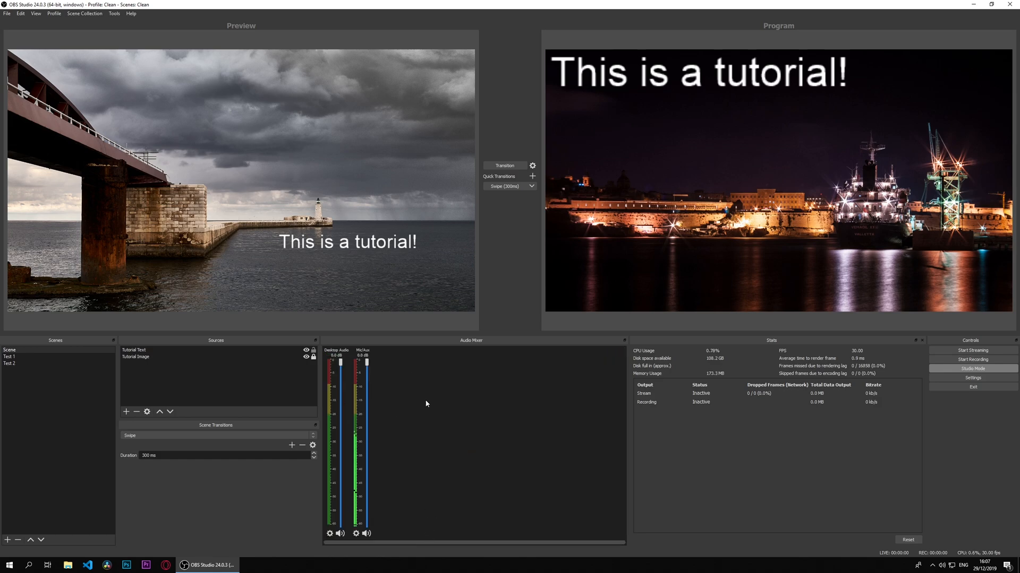
{"action": "mouse_move", "coordinate": [627, 428]}
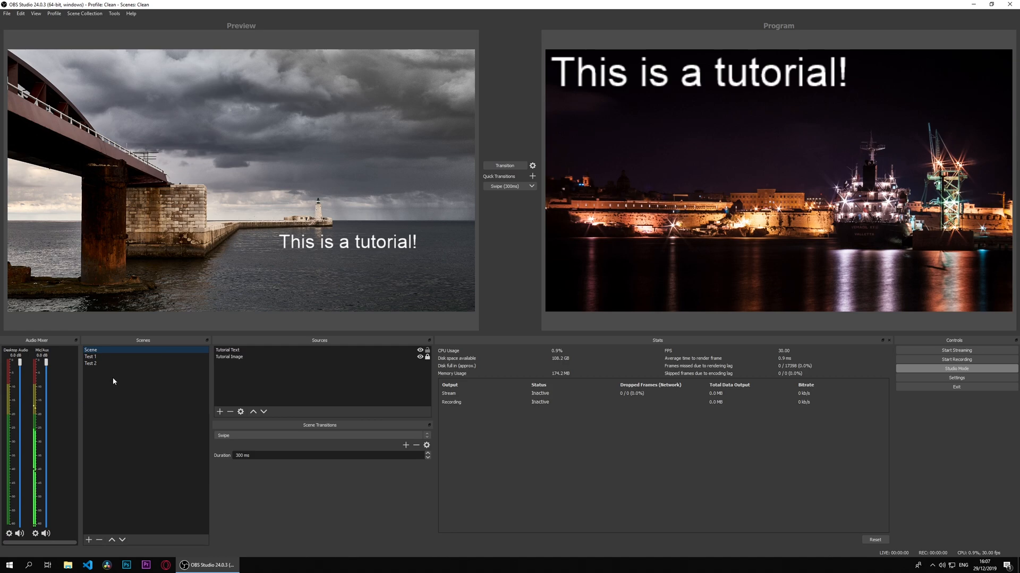
{"action": "mouse_move", "coordinate": [65, 389]}
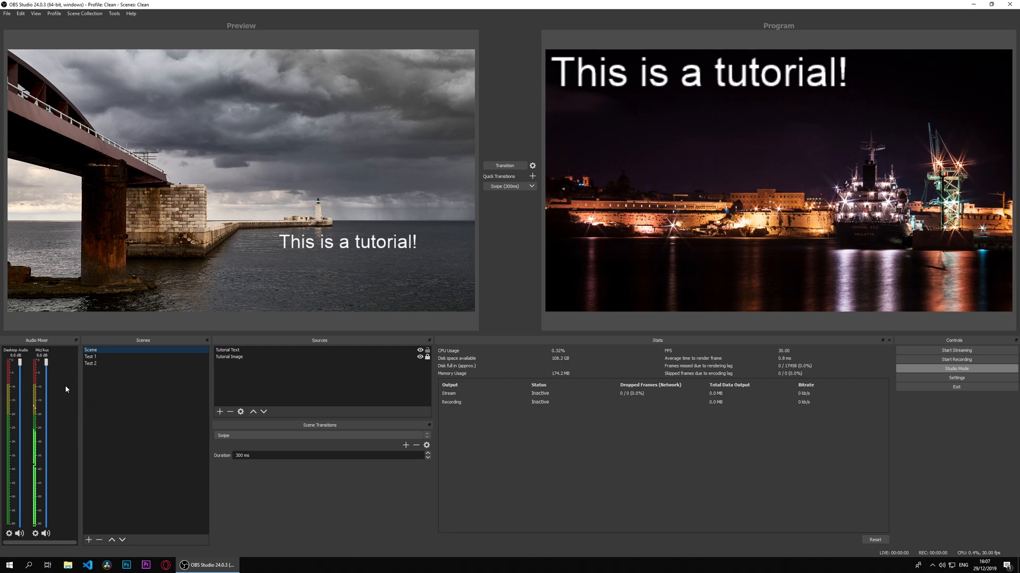
{"action": "mouse_move", "coordinate": [305, 412]}
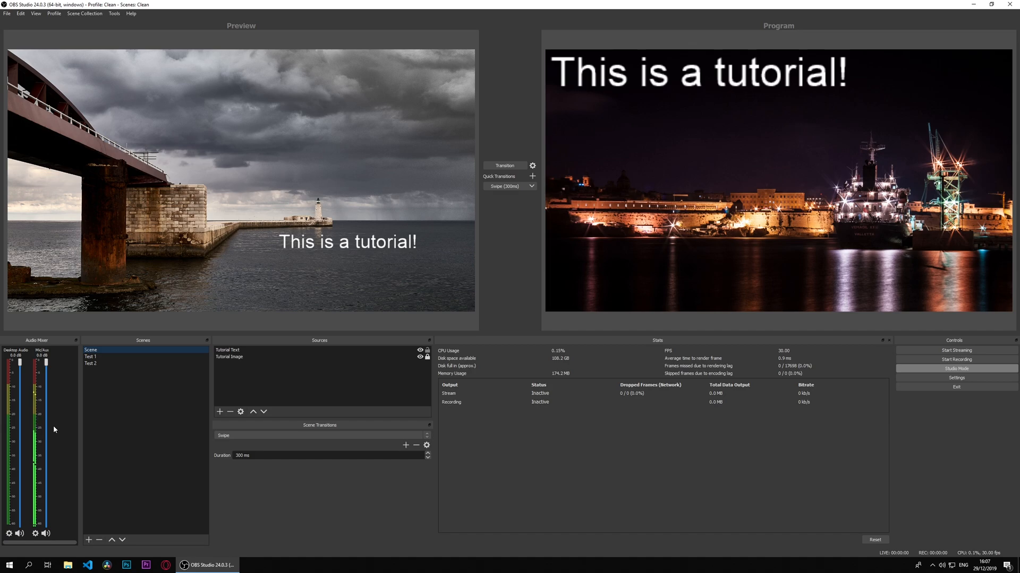
{"action": "mouse_move", "coordinate": [64, 416]}
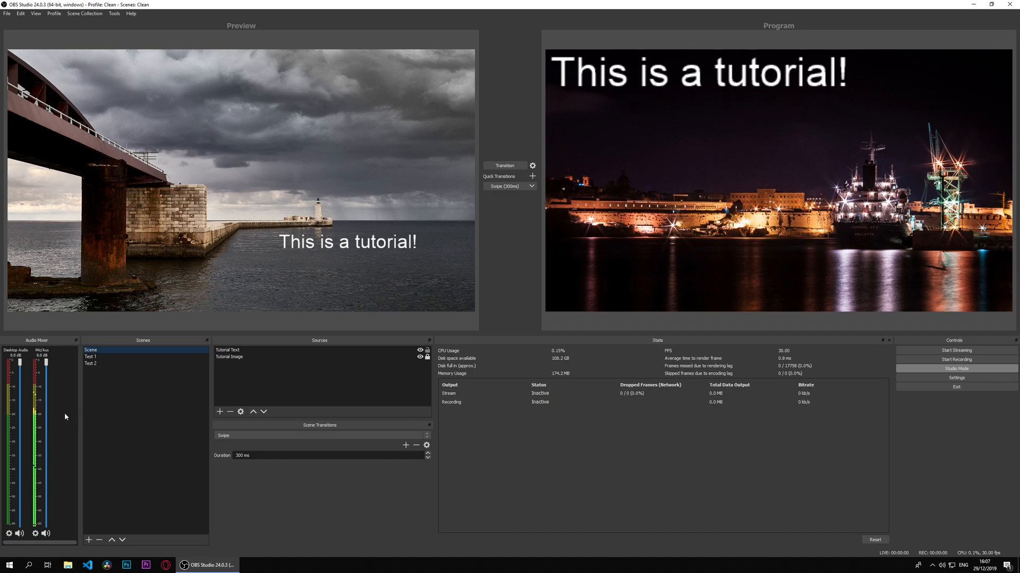
{"action": "mouse_move", "coordinate": [68, 409]}
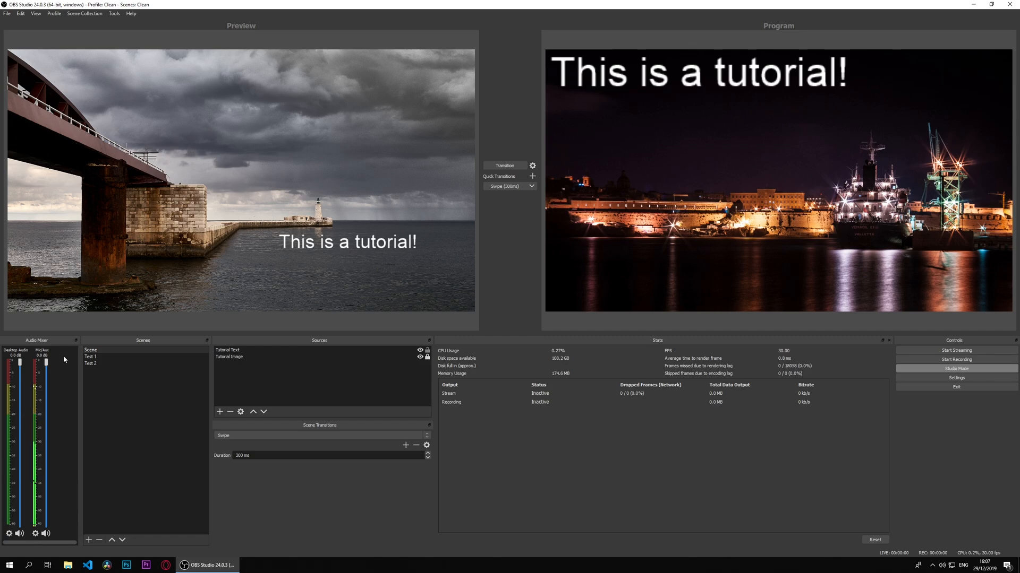
{"action": "mouse_move", "coordinate": [40, 549]}
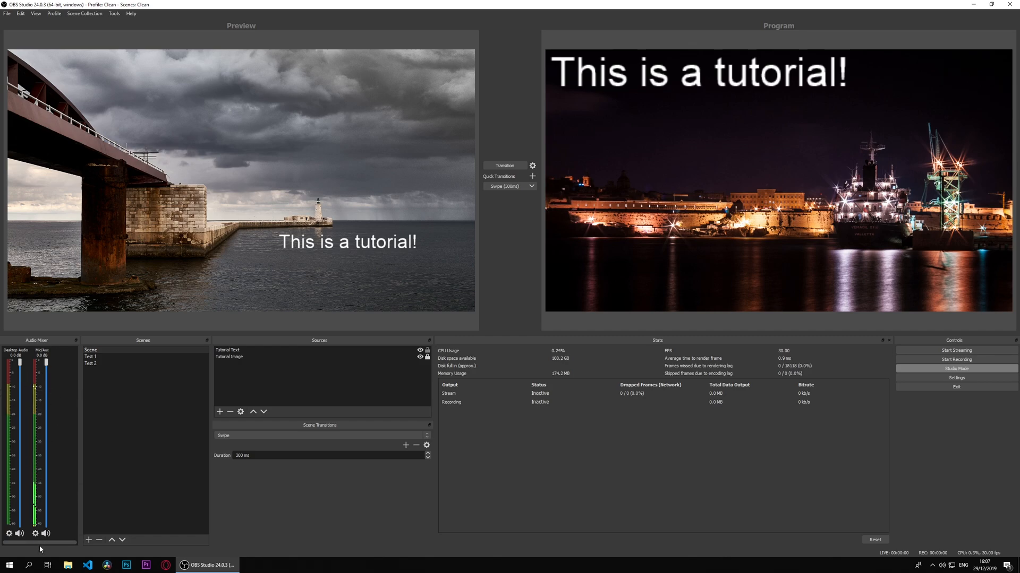
Mute and unmute the Mic/Aux channel in the docked mixer to test it
{"action": "left_click", "coordinate": [34, 533]}
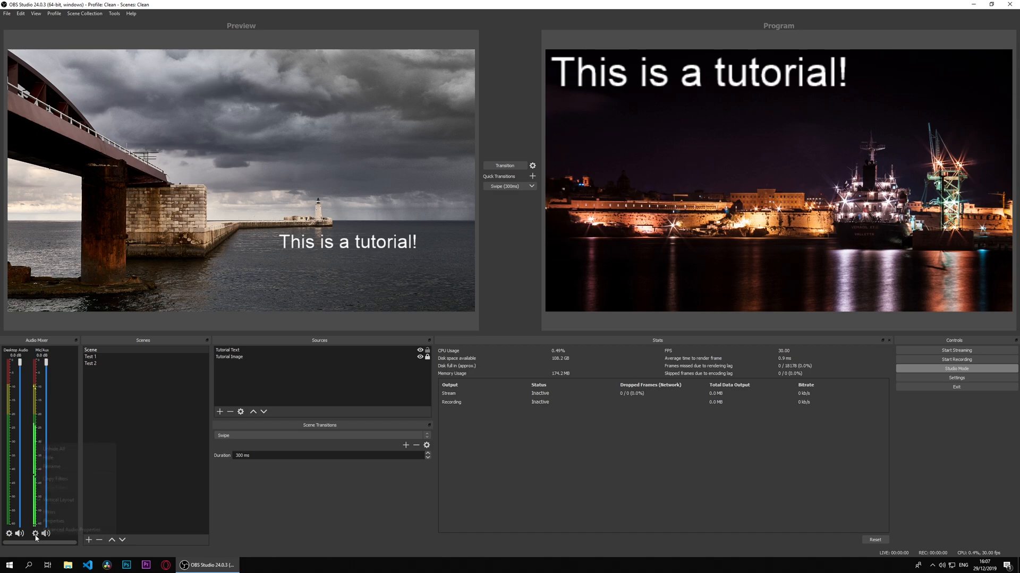
{"action": "left_click", "coordinate": [45, 533]}
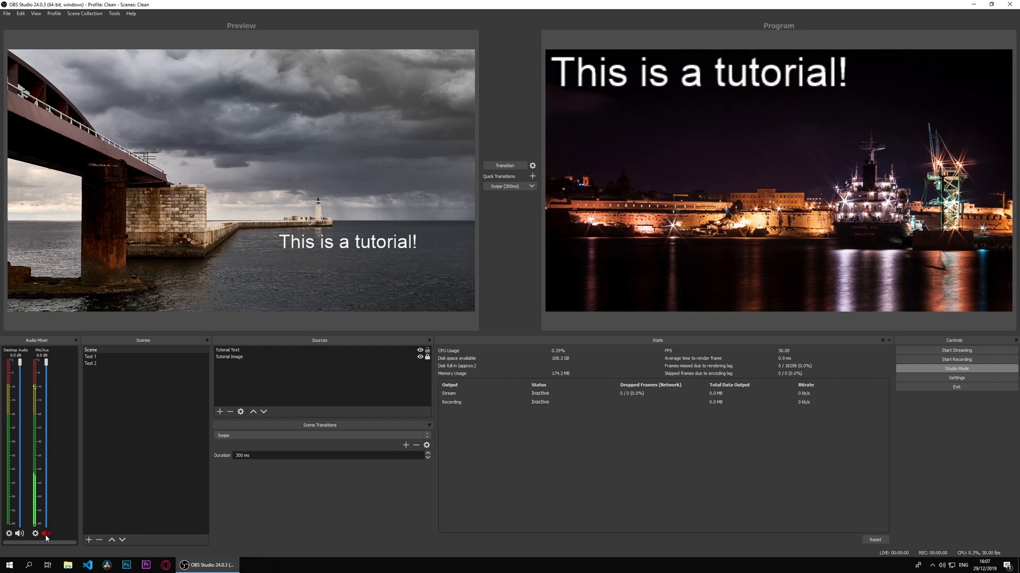
{"action": "left_click", "coordinate": [45, 533]}
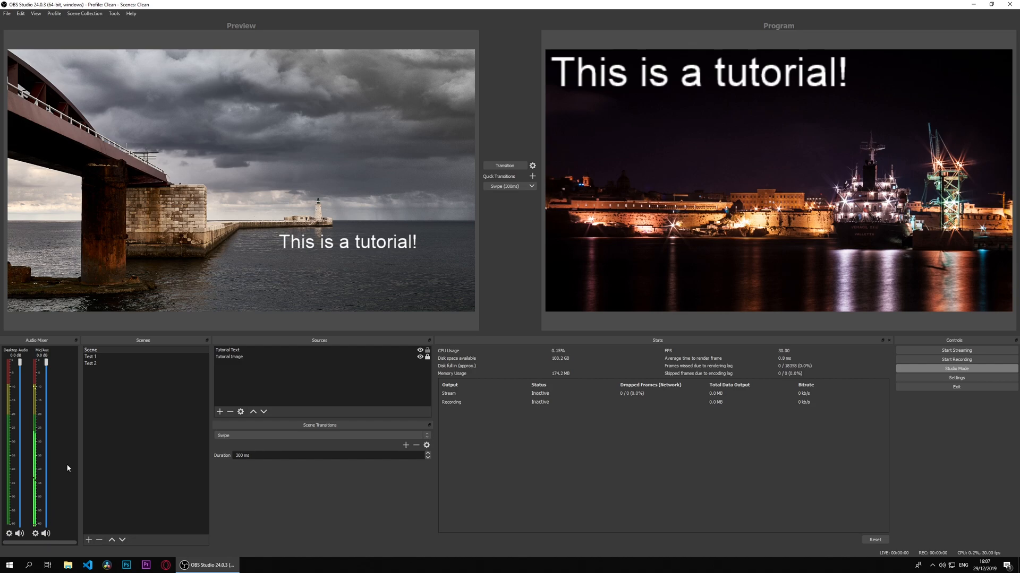